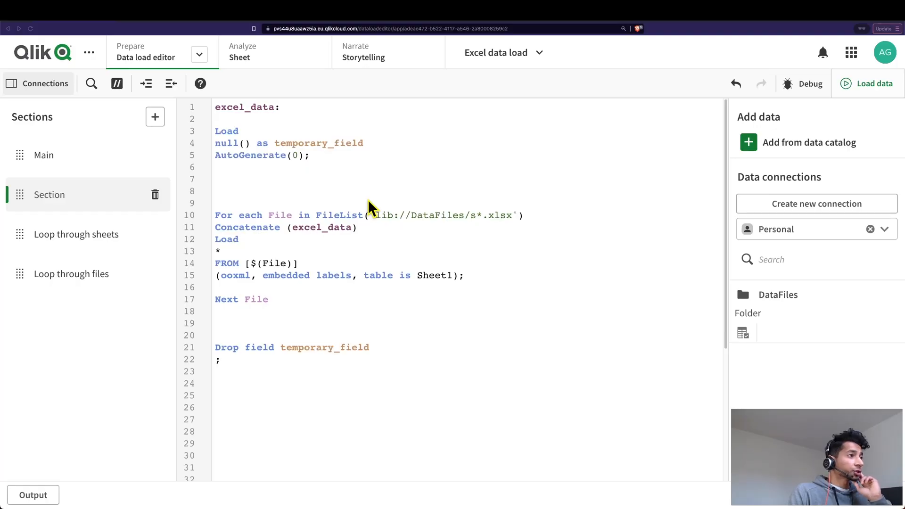
pyautogui.moveTo(439, 225)
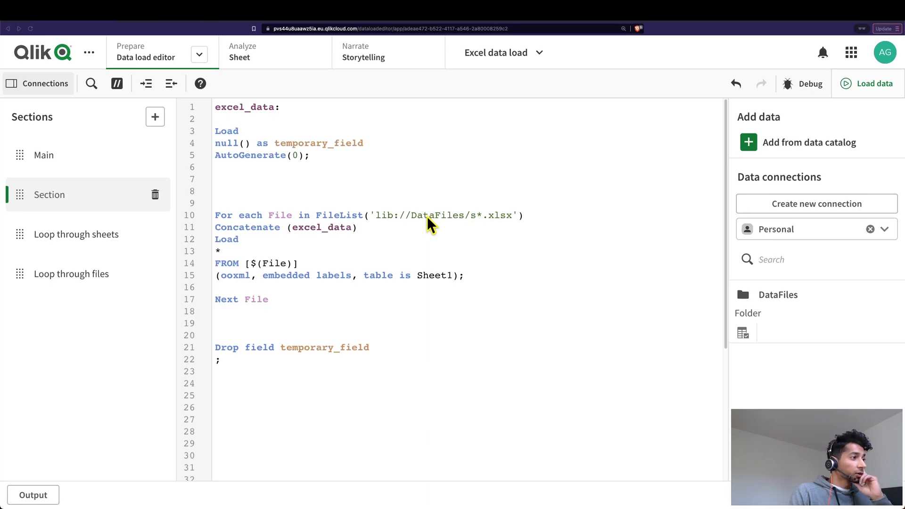
pyautogui.moveTo(340, 376)
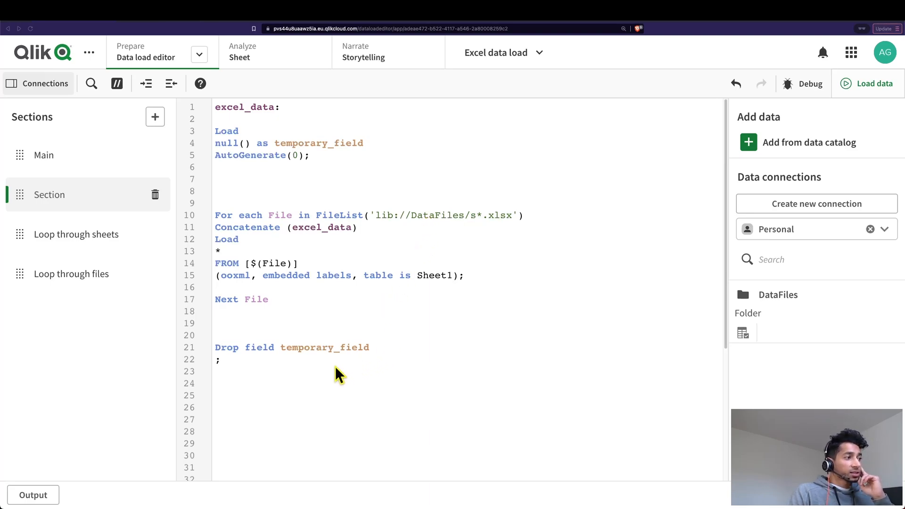
pyautogui.moveTo(324, 206)
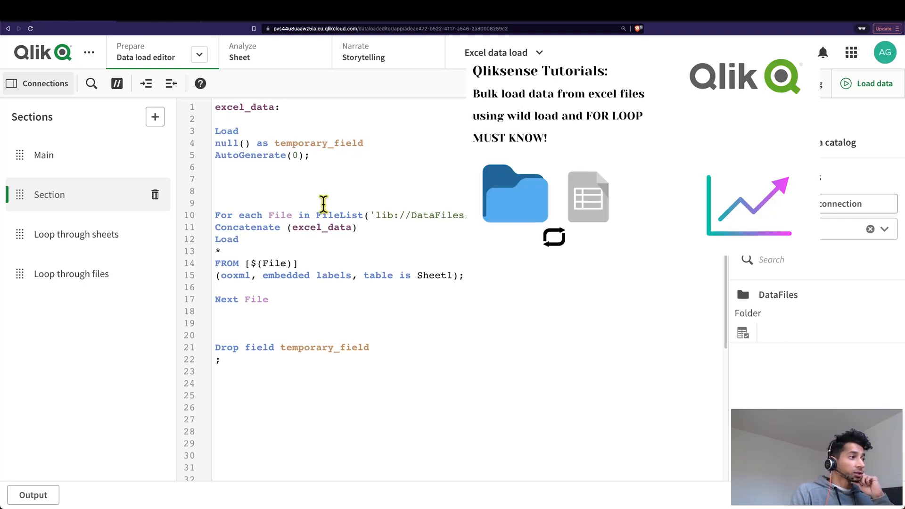
# Preview the jan, mar and apr sheets of the monthly sales workbook
pyautogui.press('ctrl+a')
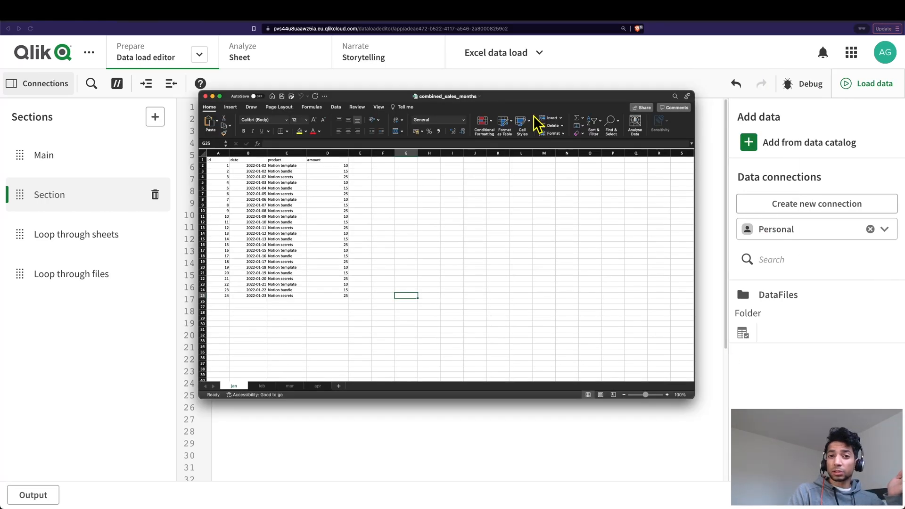
pyautogui.moveTo(283, 358)
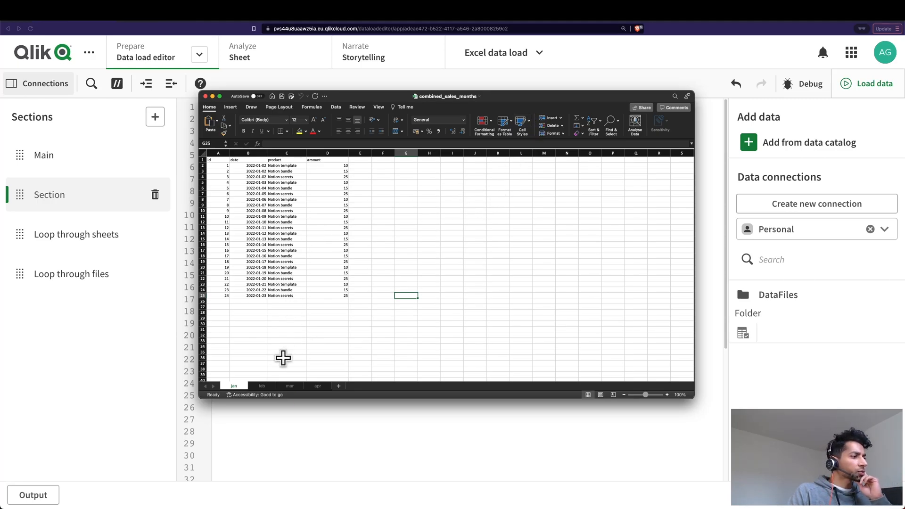
pyautogui.click(288, 386)
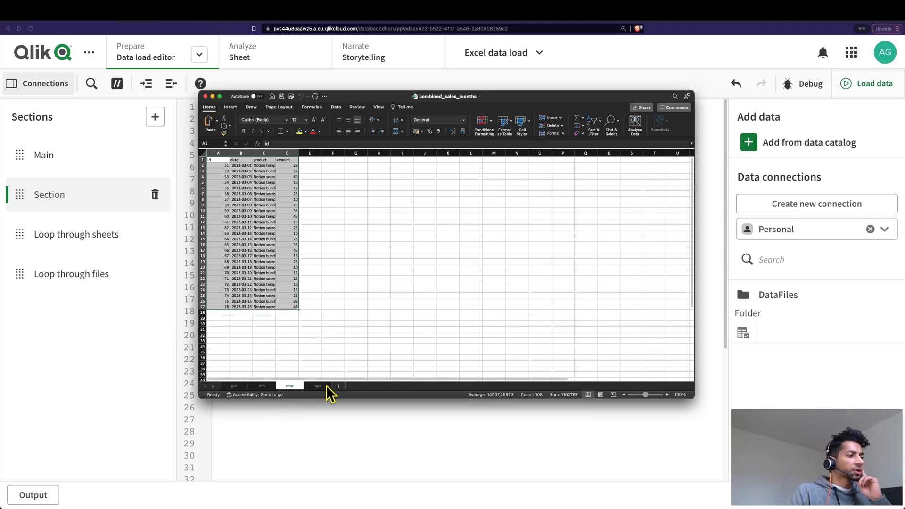
pyautogui.click(227, 385)
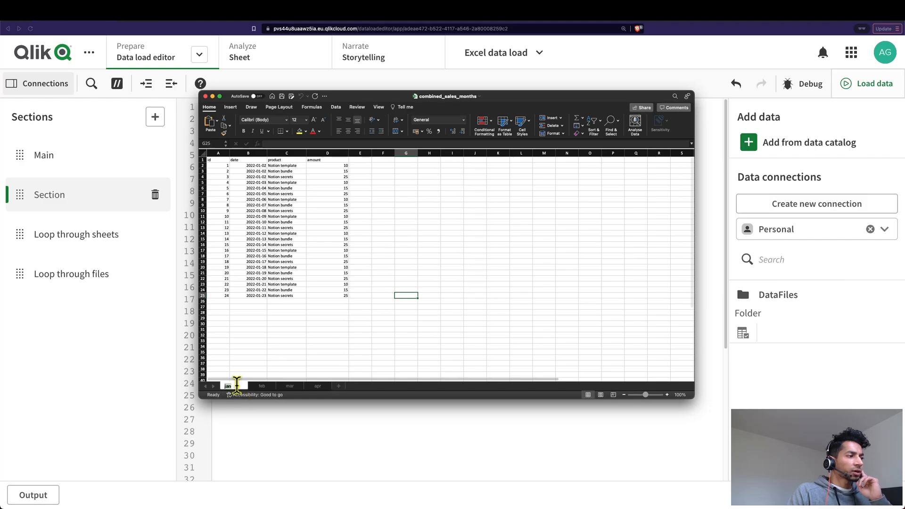
pyautogui.click(317, 386)
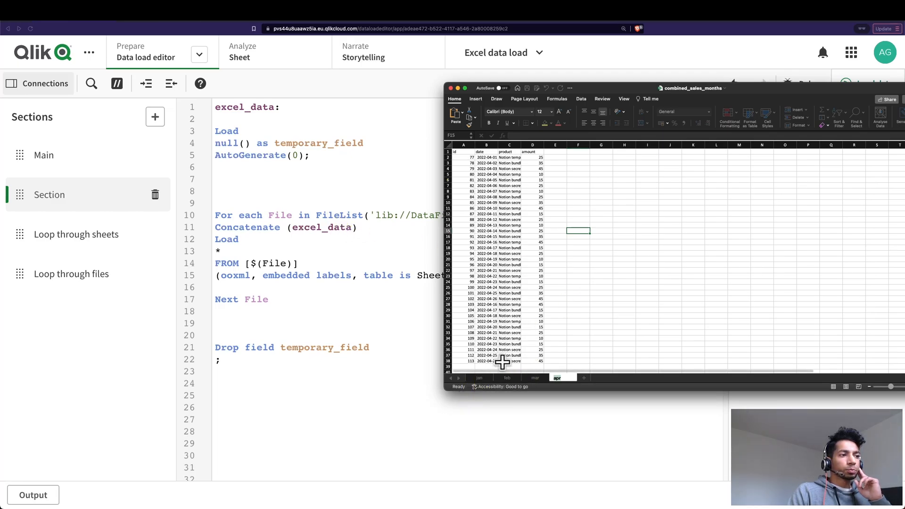
pyautogui.moveTo(512, 384)
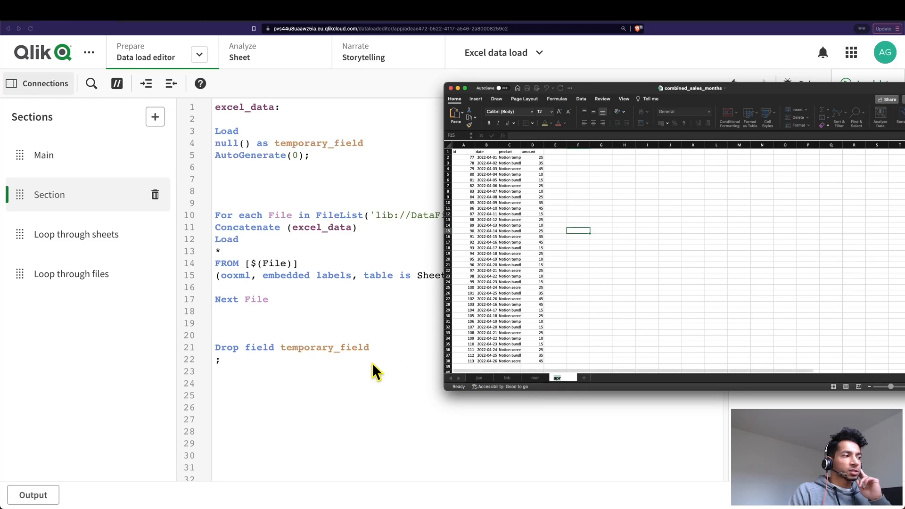
pyautogui.moveTo(453, 352)
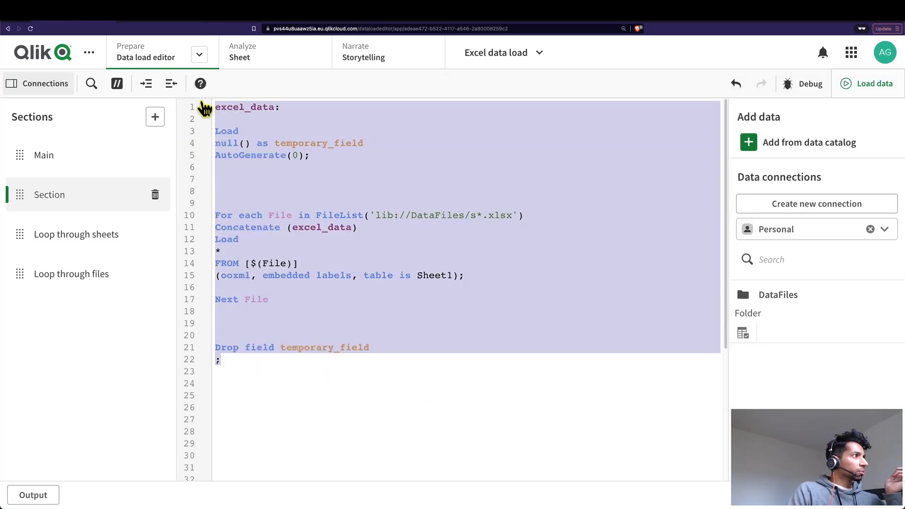
# Select combined_sales_months.xlsx from the DataFiles connection as the data source
pyautogui.click(744, 333)
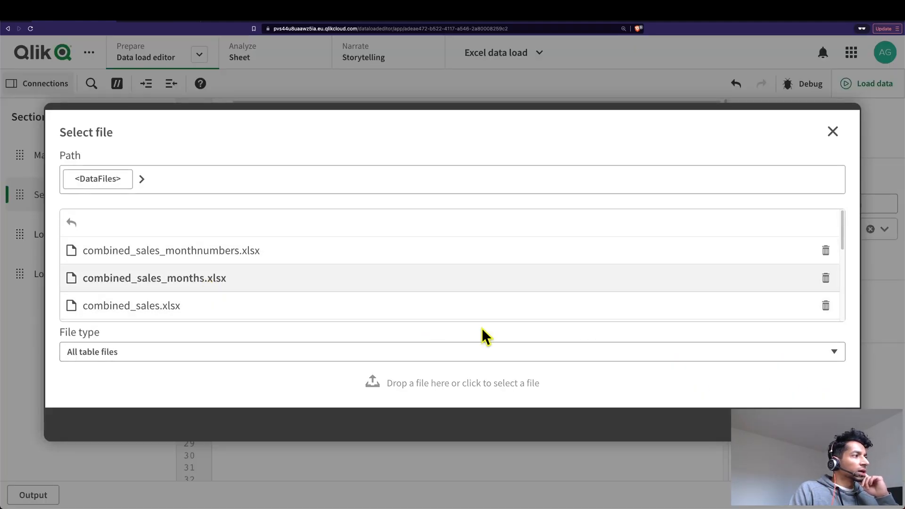
pyautogui.click(154, 278)
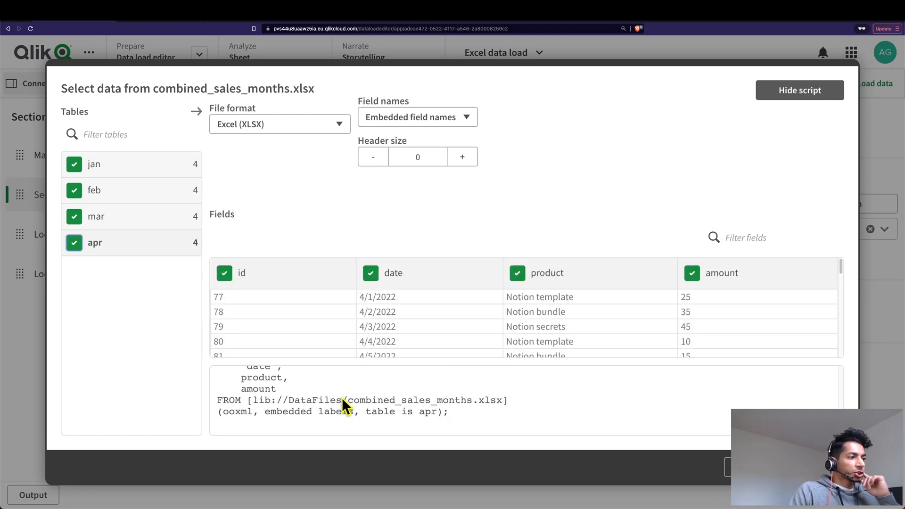
pyautogui.moveTo(341, 360)
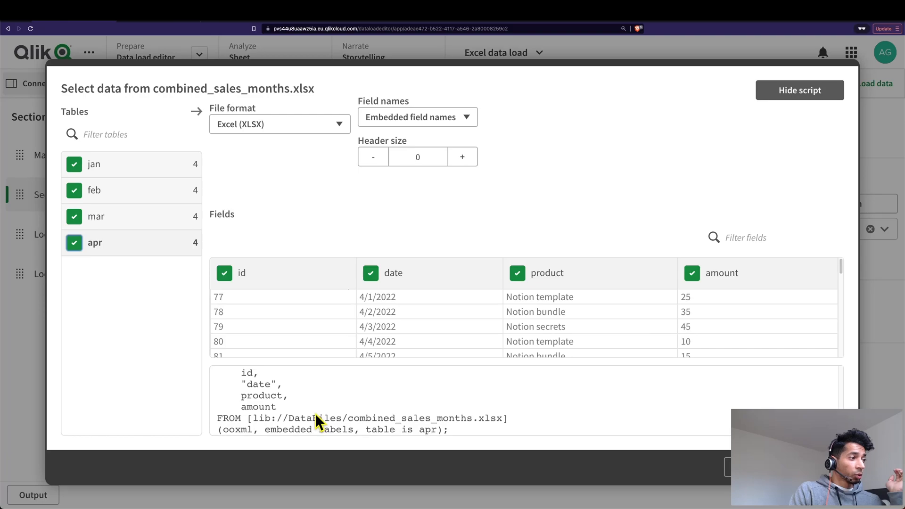
pyautogui.scroll(3)
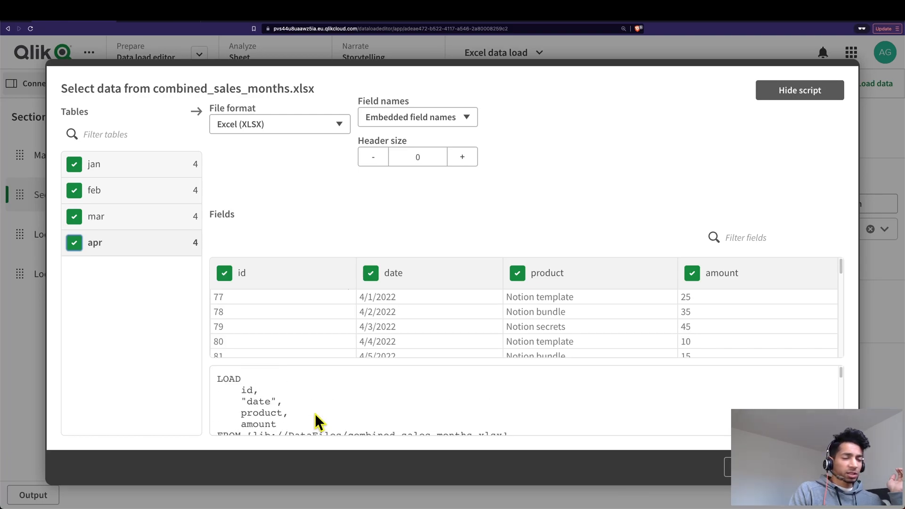
pyautogui.moveTo(74, 197)
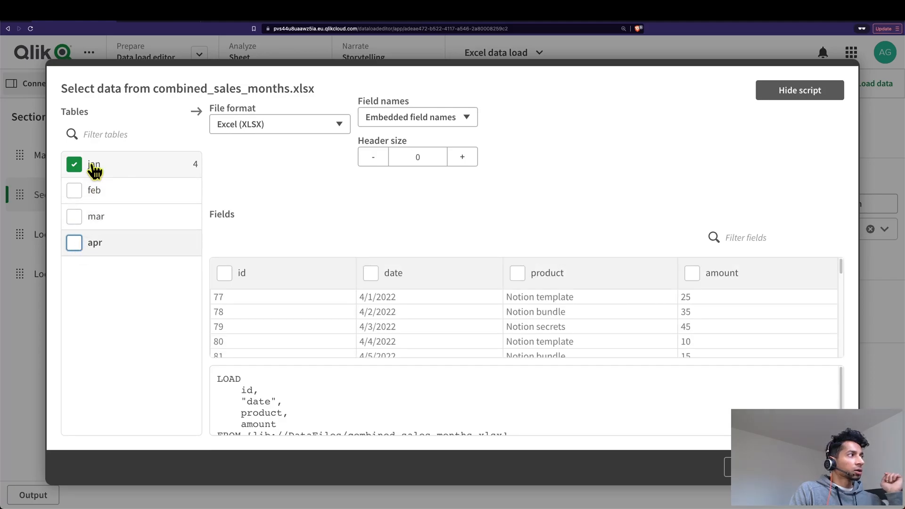
pyautogui.moveTo(658, 314)
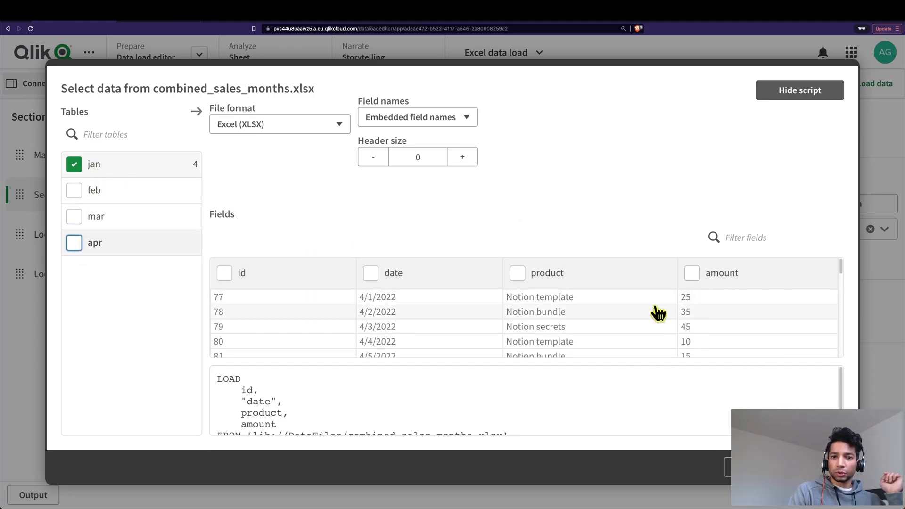
# Insert the generated jan LOAD statement and label it excel_data
pyautogui.click(799, 90)
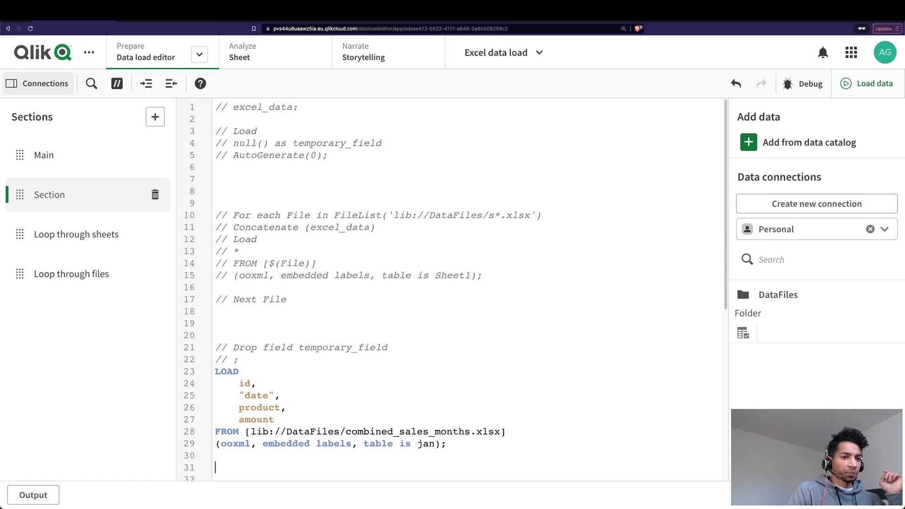
pyautogui.scroll(-3)
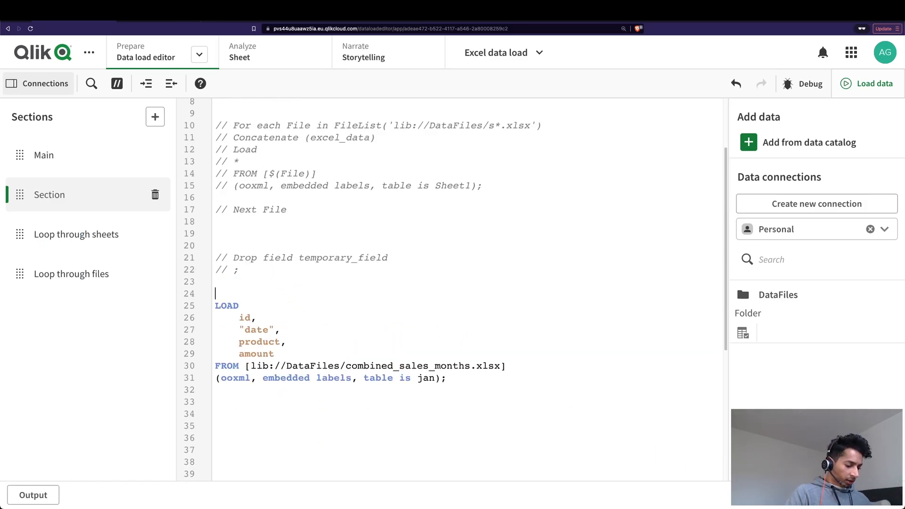
pyautogui.write('excel_data:')
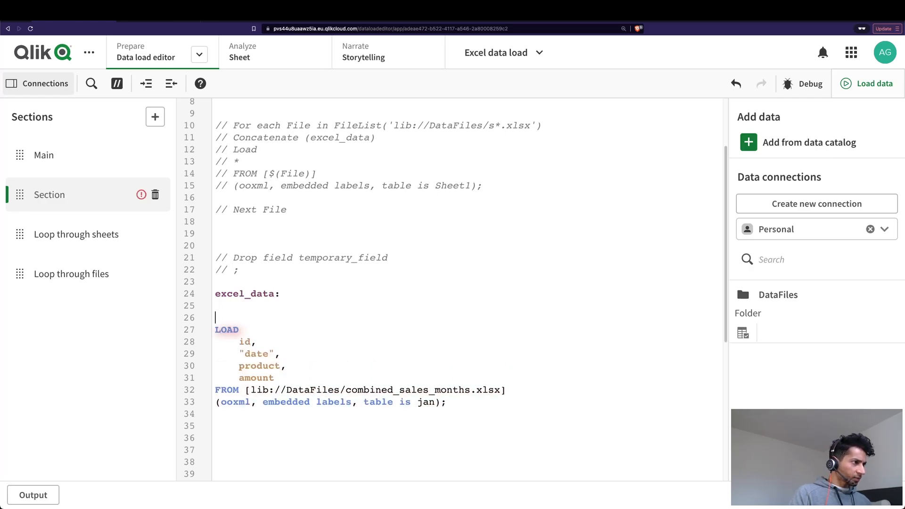
pyautogui.press('Backspace')
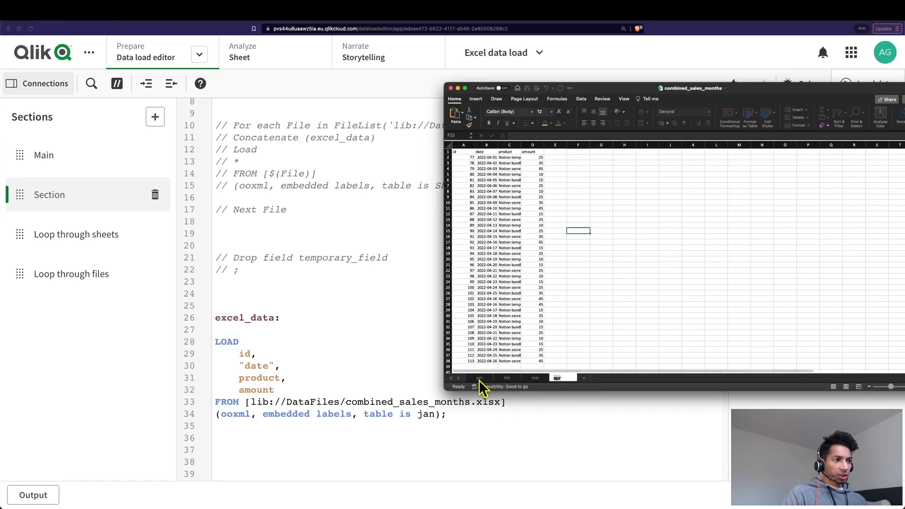
pyautogui.click(507, 377)
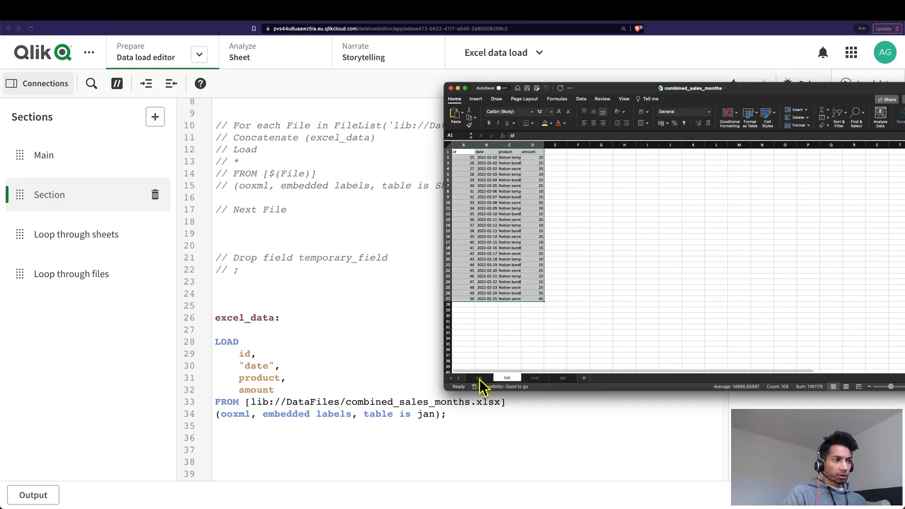
pyautogui.click(563, 378)
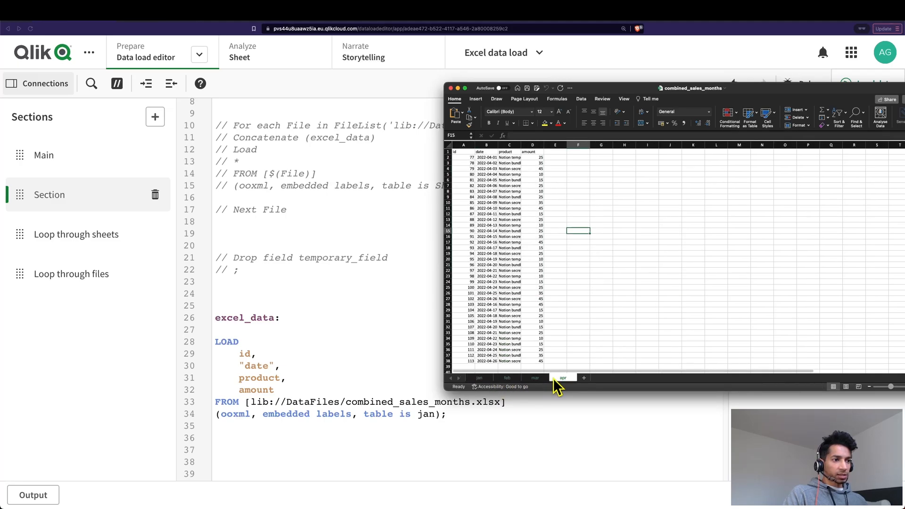
pyautogui.click(505, 378)
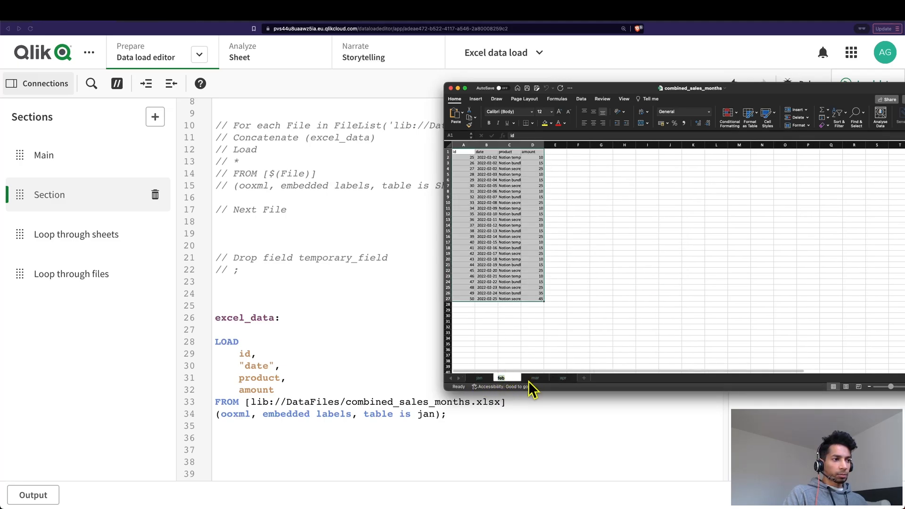
pyautogui.click(478, 378)
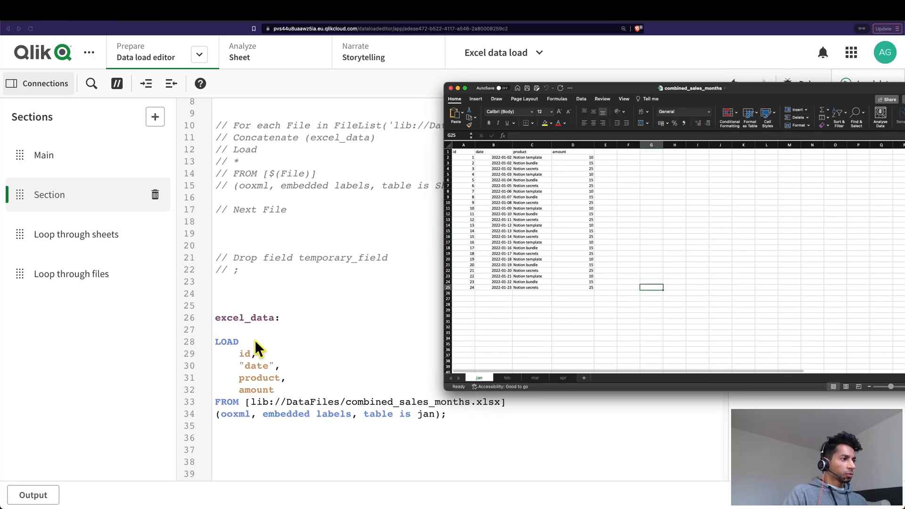
pyautogui.moveTo(265, 323)
pyautogui.write('For')
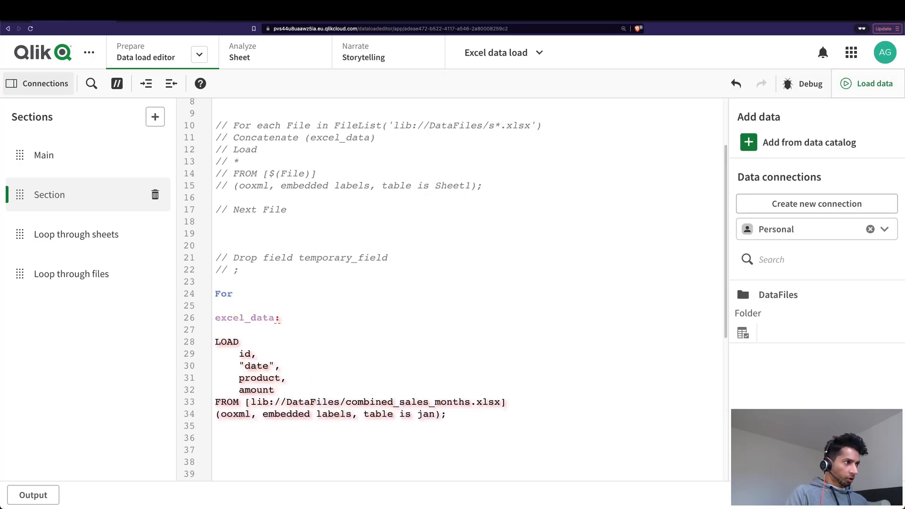
# Write For each sheetname in 'jan','feb','mar','apr' above the excel_data load
pyautogui.write('each sheetna')
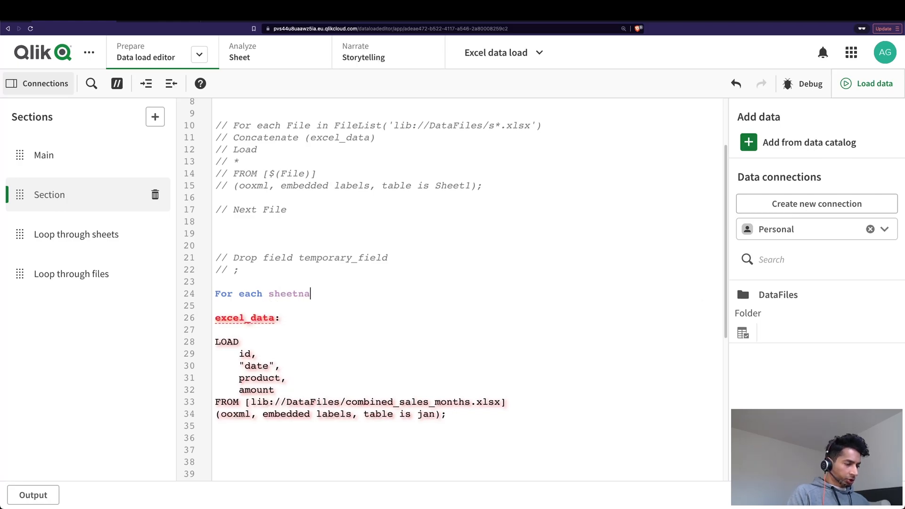
pyautogui.write('me in')
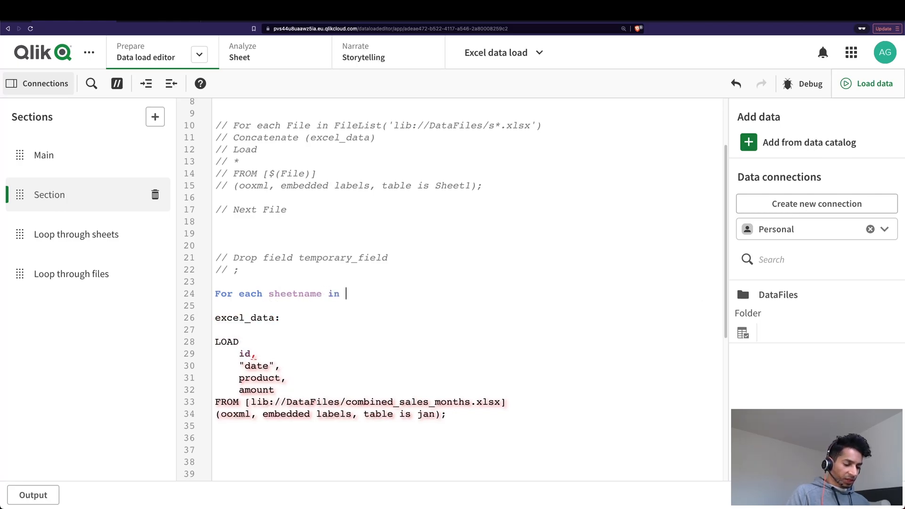
pyautogui.write("''")
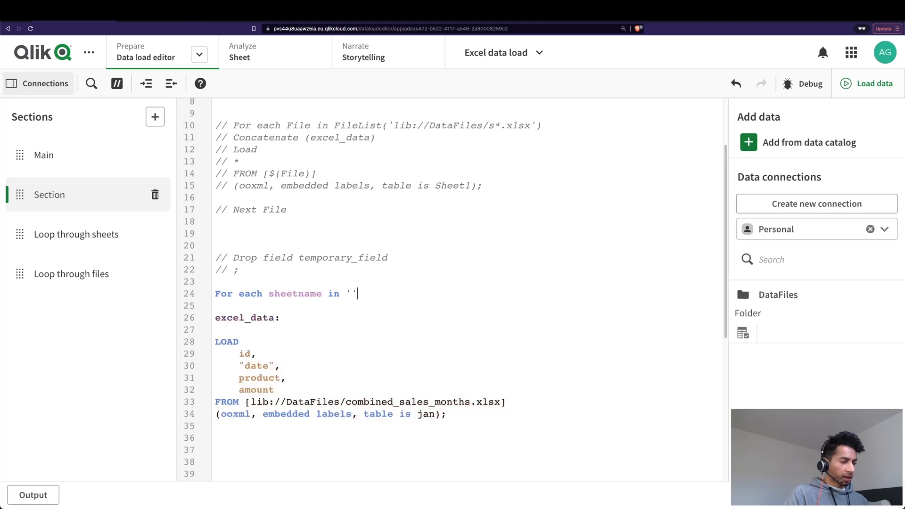
pyautogui.write('ja')
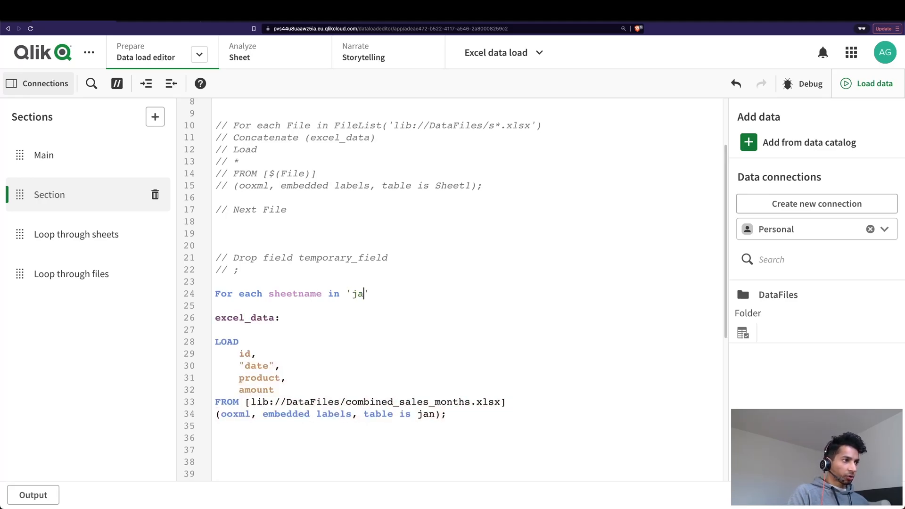
pyautogui.write("n',")
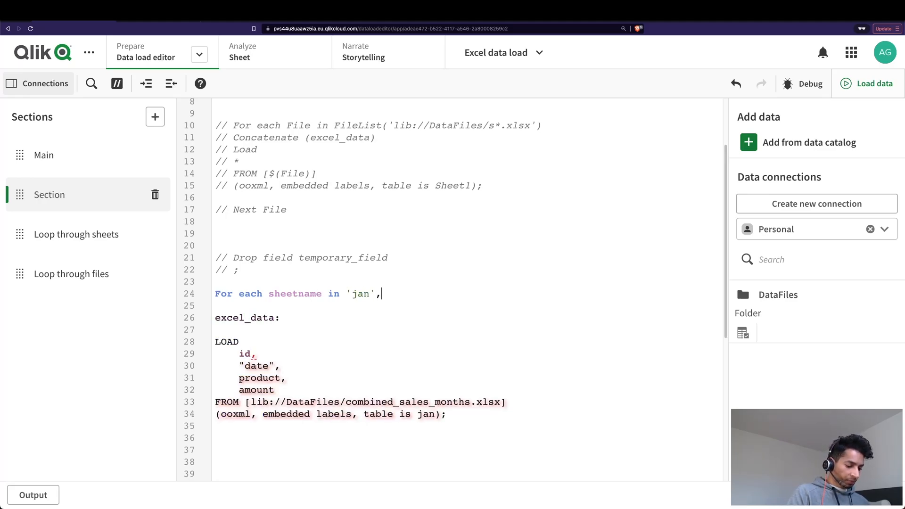
pyautogui.write("'feb','mar','apr';")
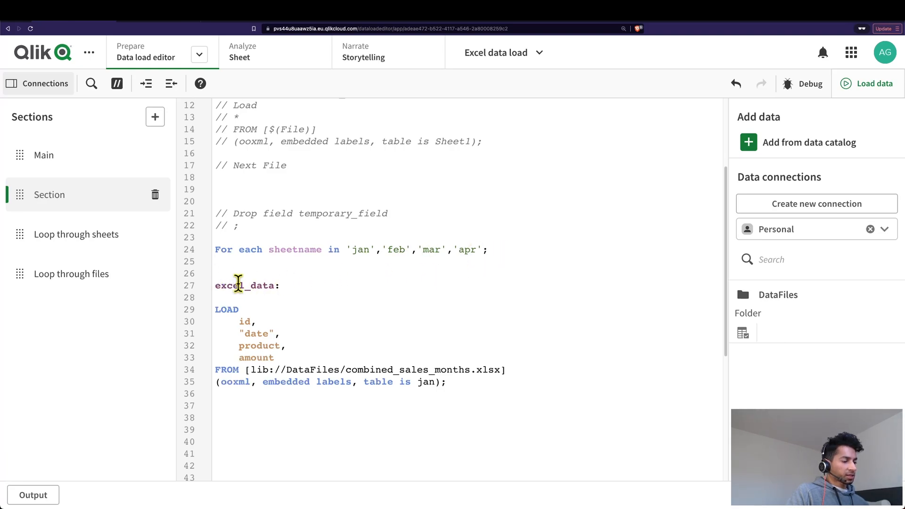
pyautogui.moveTo(278, 333)
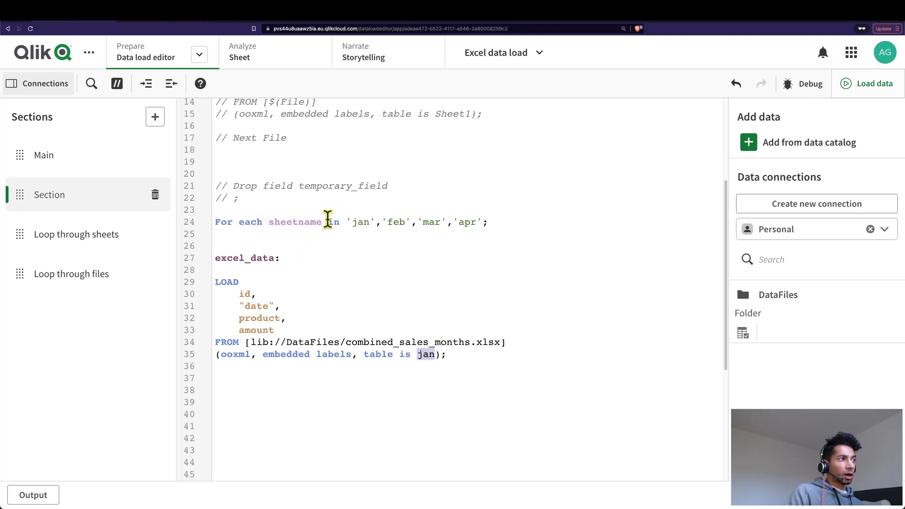
pyautogui.moveTo(266, 222)
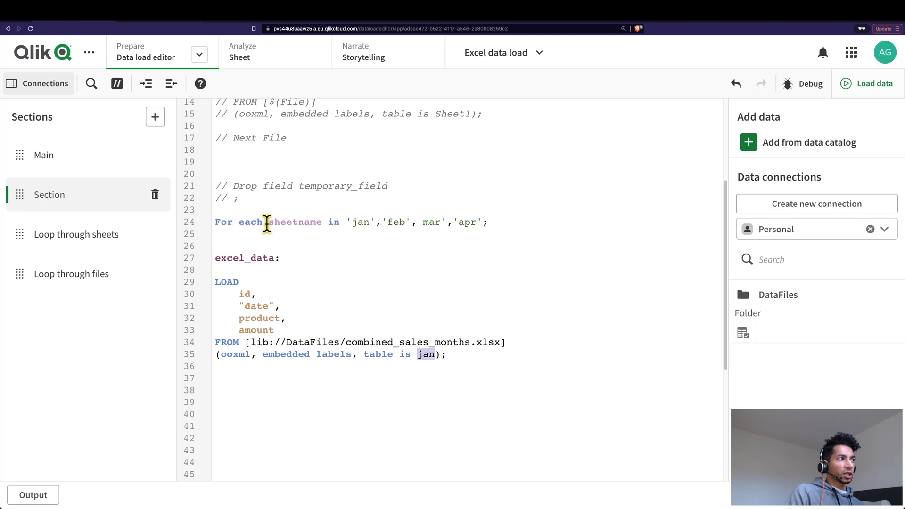
pyautogui.moveTo(468, 223)
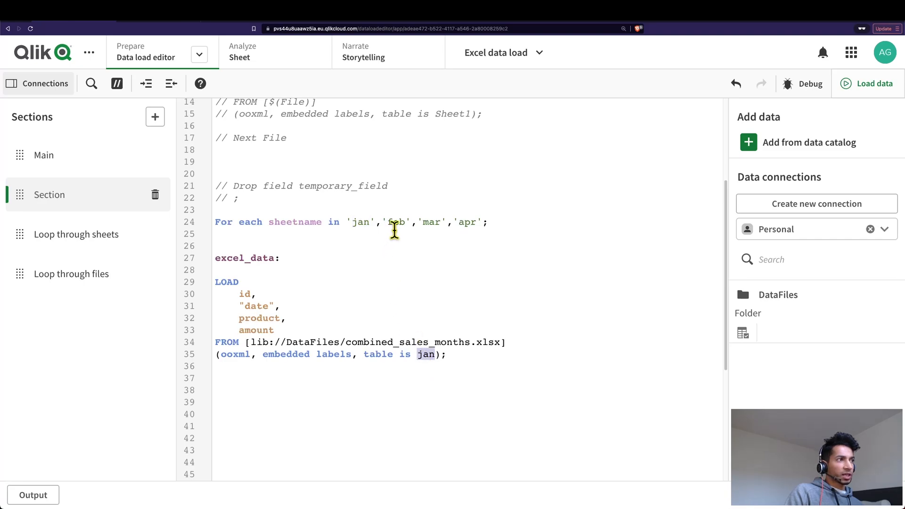
pyautogui.moveTo(426, 357)
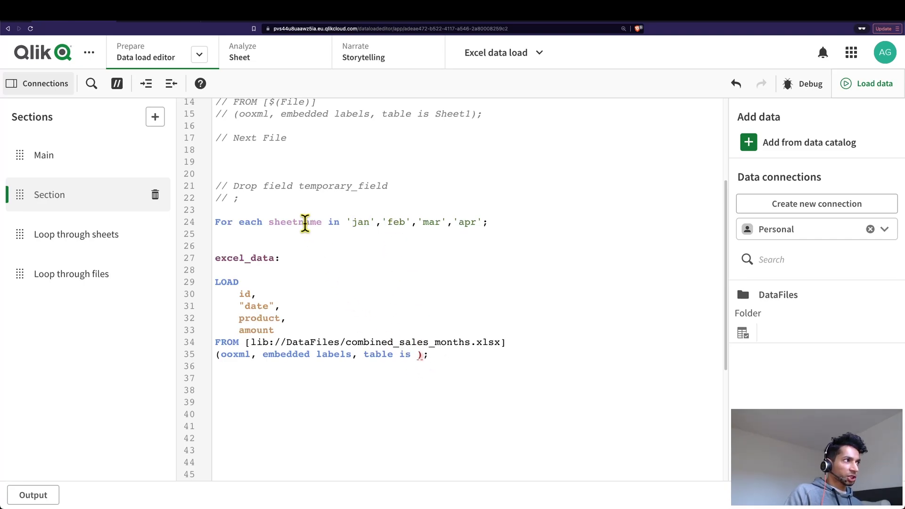
pyautogui.moveTo(296, 232)
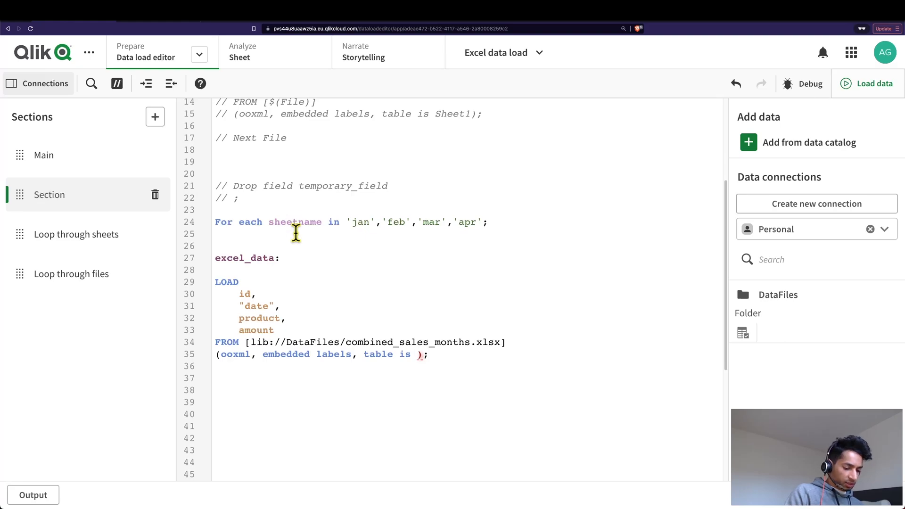
pyautogui.moveTo(296, 233)
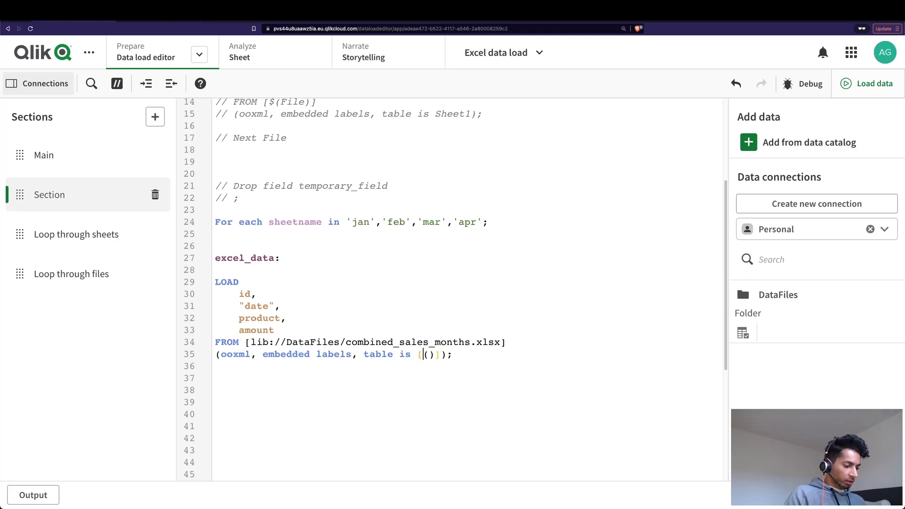
# Replace the load's fixed jan table with [$(sheetname)]
pyautogui.write('$')
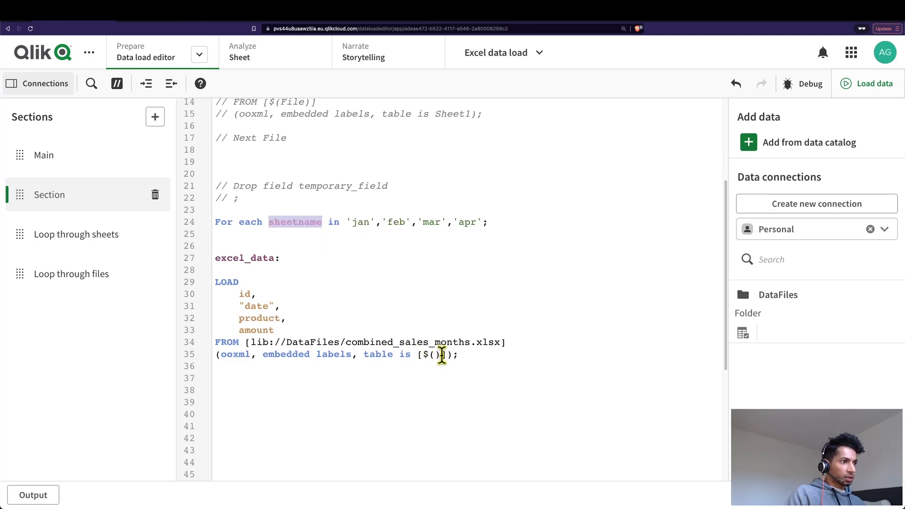
pyautogui.write('sheetname')
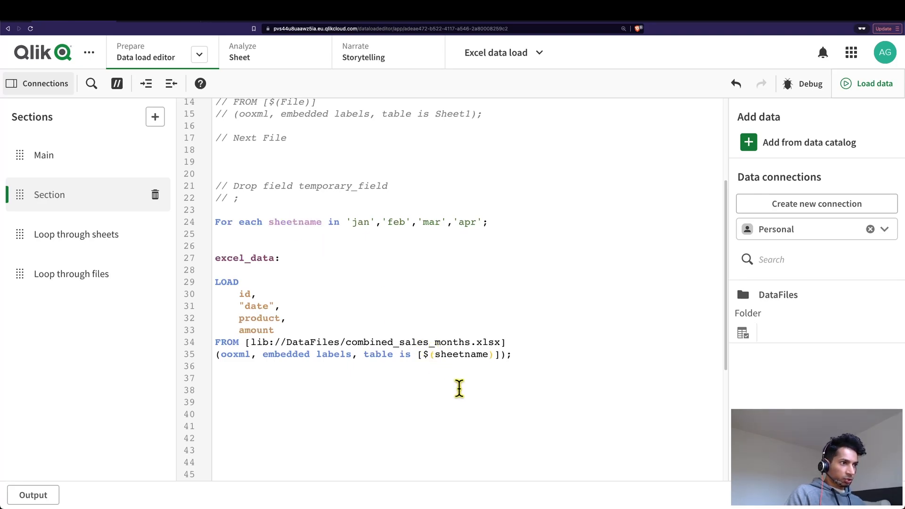
pyautogui.moveTo(271, 237)
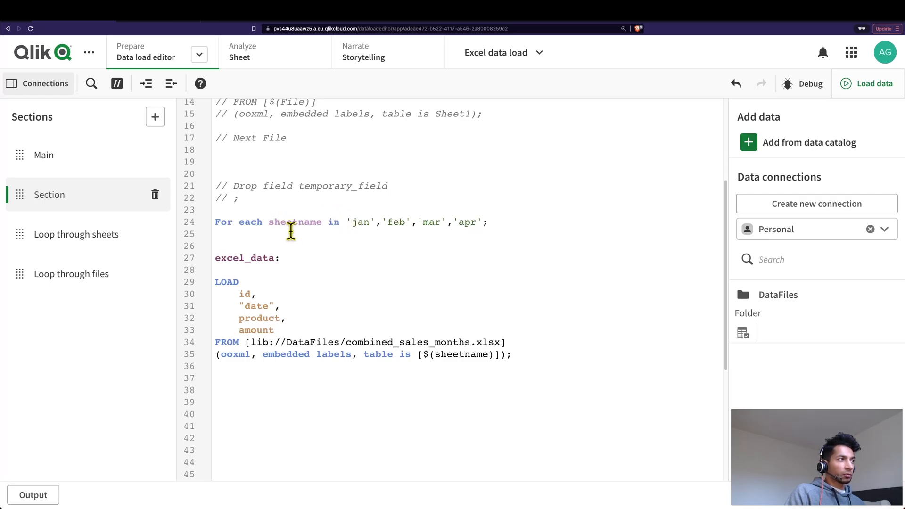
pyautogui.moveTo(535, 363)
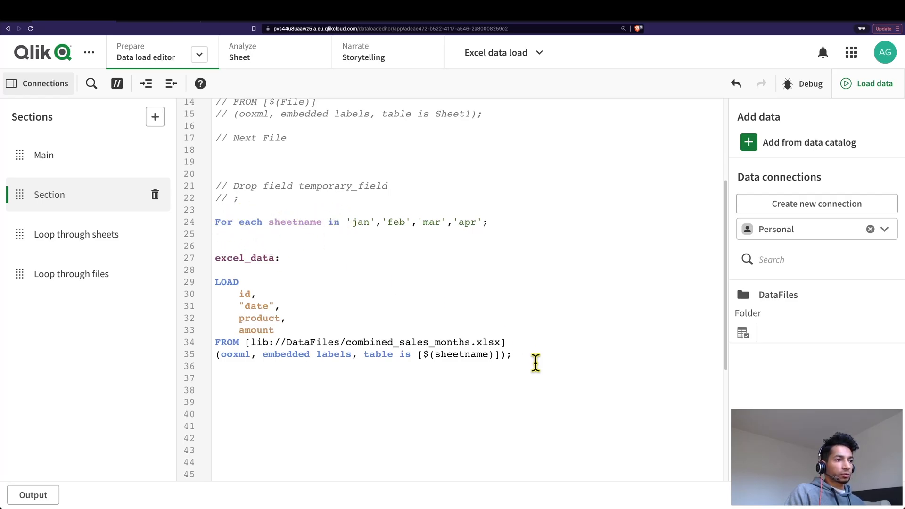
pyautogui.moveTo(425, 354)
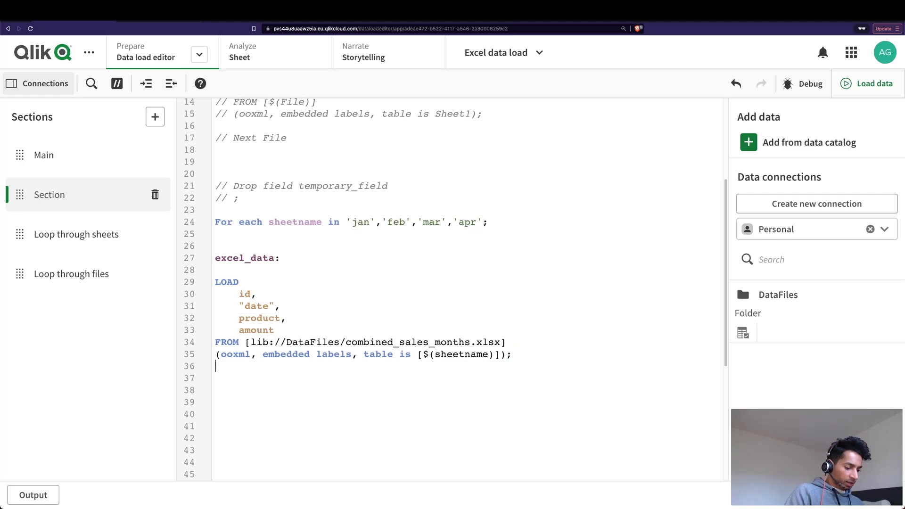
# End the loop with next, then reload, loading jan through apr into excel_data
pyautogui.write('next')
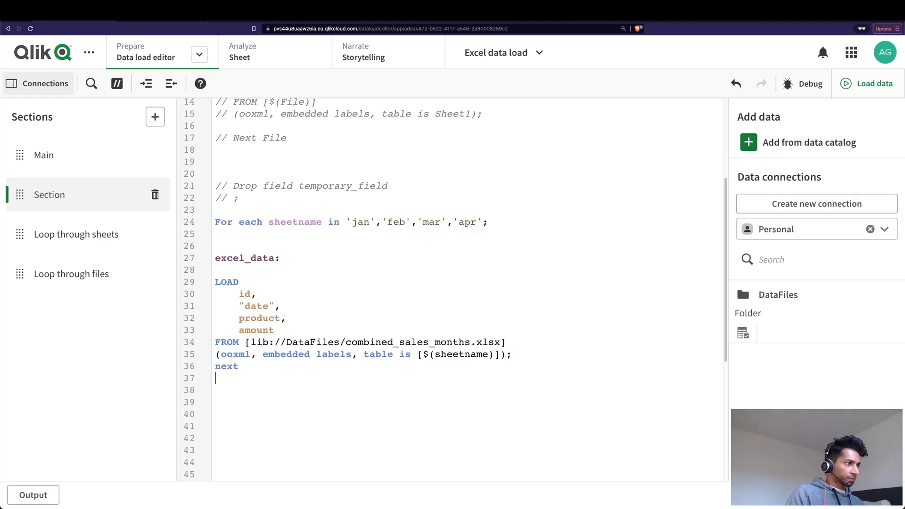
pyautogui.click(866, 83)
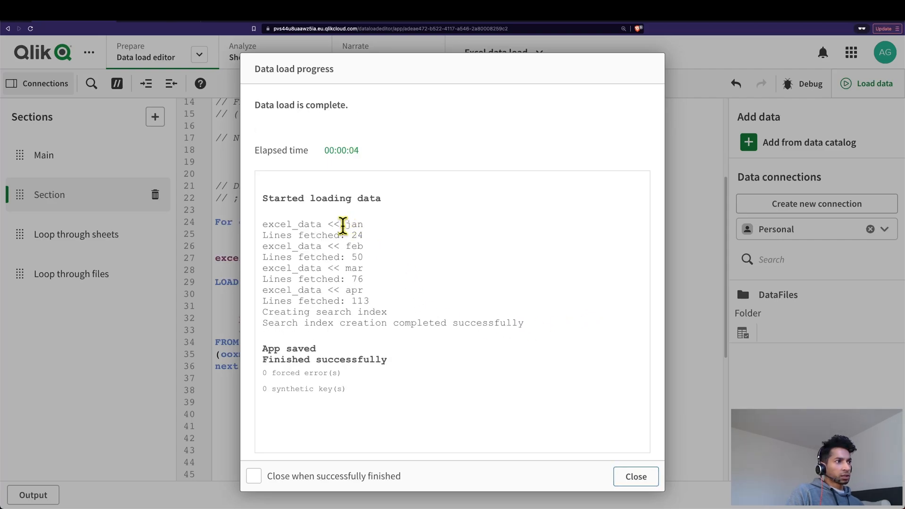
pyautogui.doubleClick(351, 268)
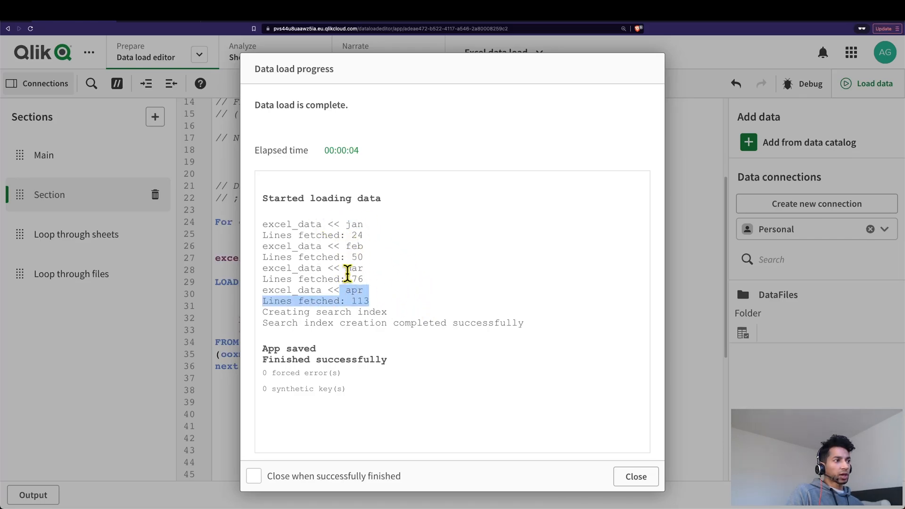
pyautogui.click(635, 476)
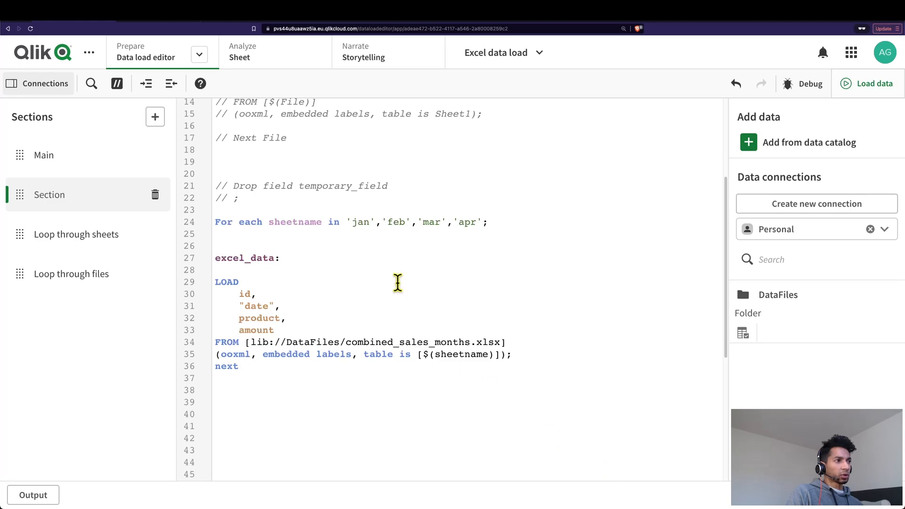
pyautogui.moveTo(365, 342)
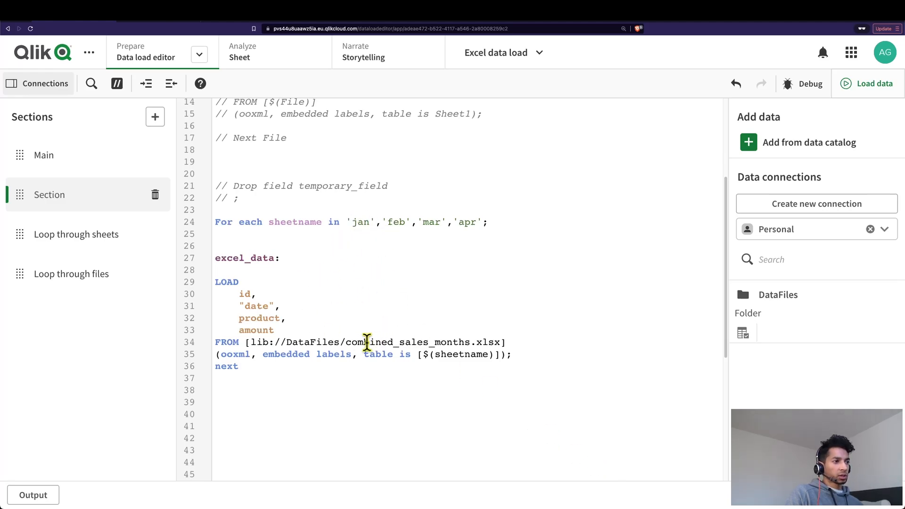
pyautogui.moveTo(176, 26)
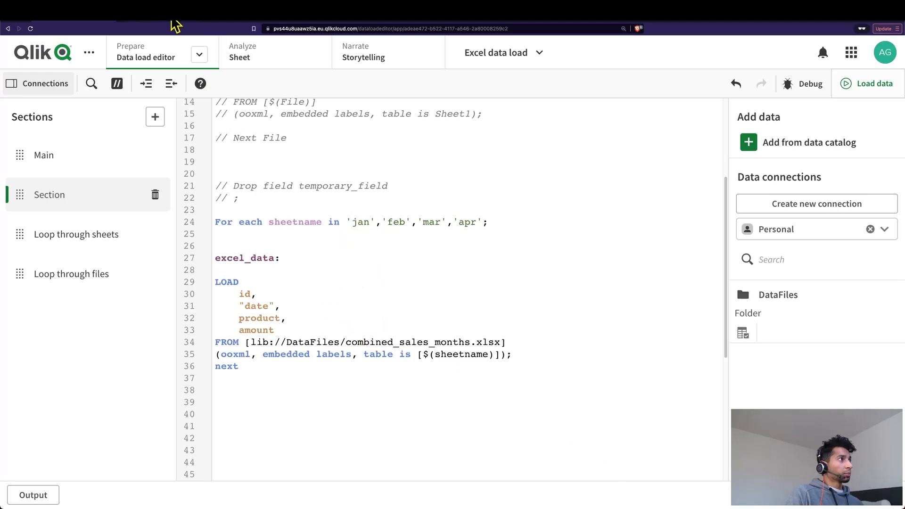
pyautogui.moveTo(84, 41)
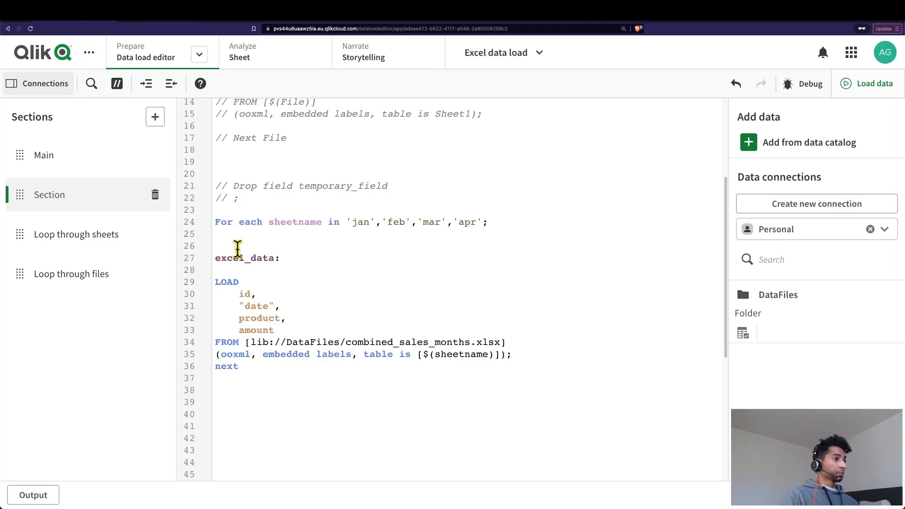
# Show the Loop through files section with its FileList concatenation script
pyautogui.click(71, 273)
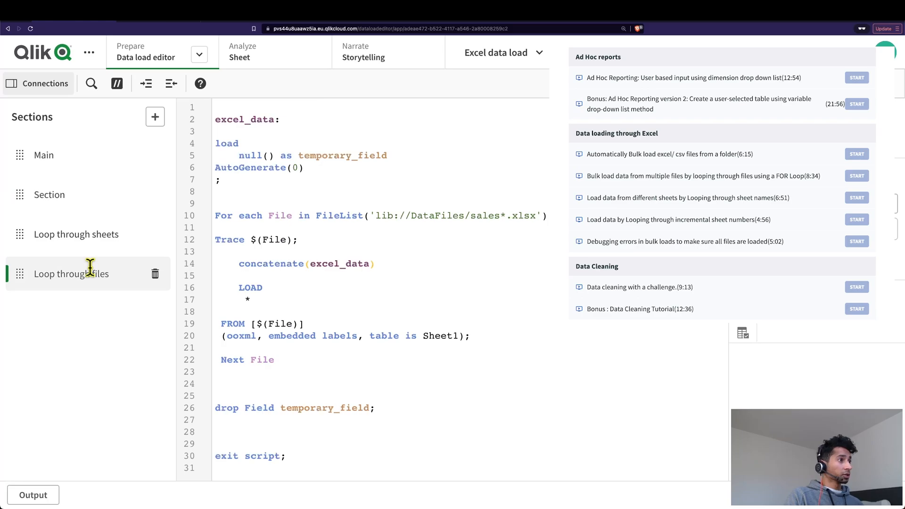
# Review the Loop through sheets and Main sections, then return to the sheet-loop section
pyautogui.click(77, 234)
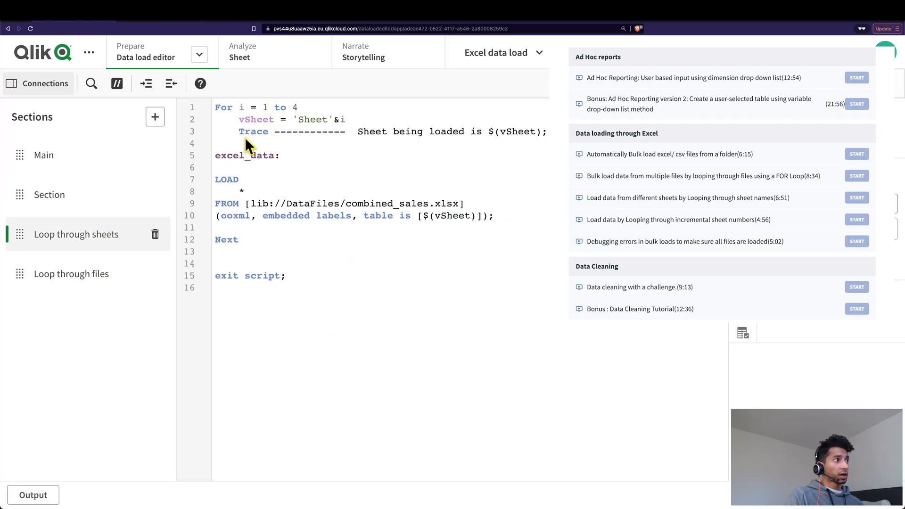
pyautogui.moveTo(282, 262)
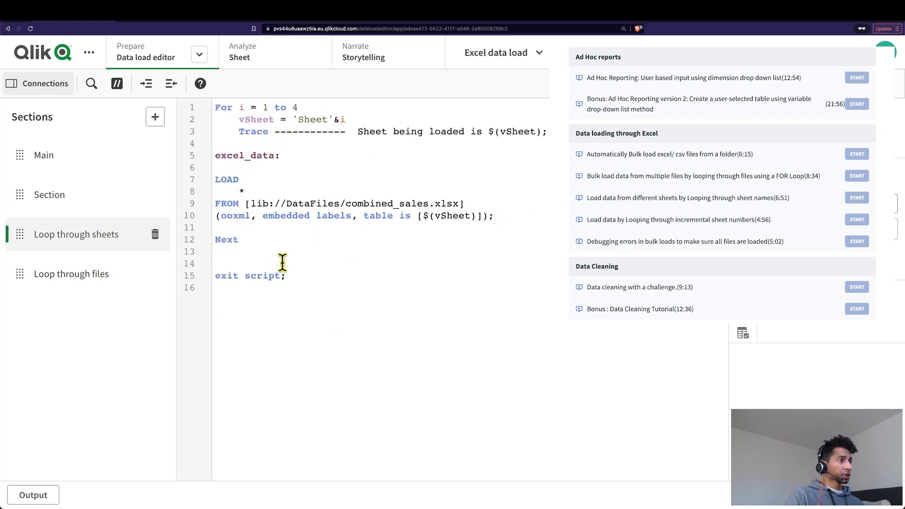
pyautogui.click(43, 155)
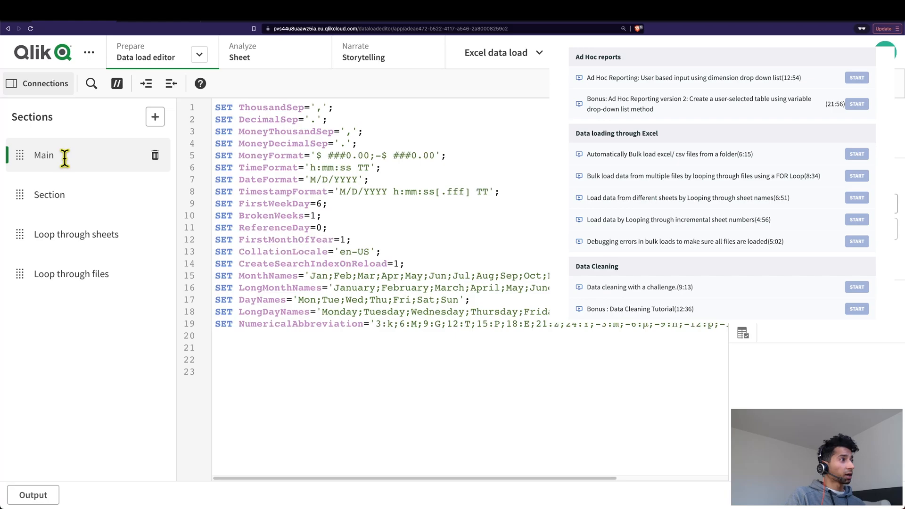
pyautogui.click(49, 194)
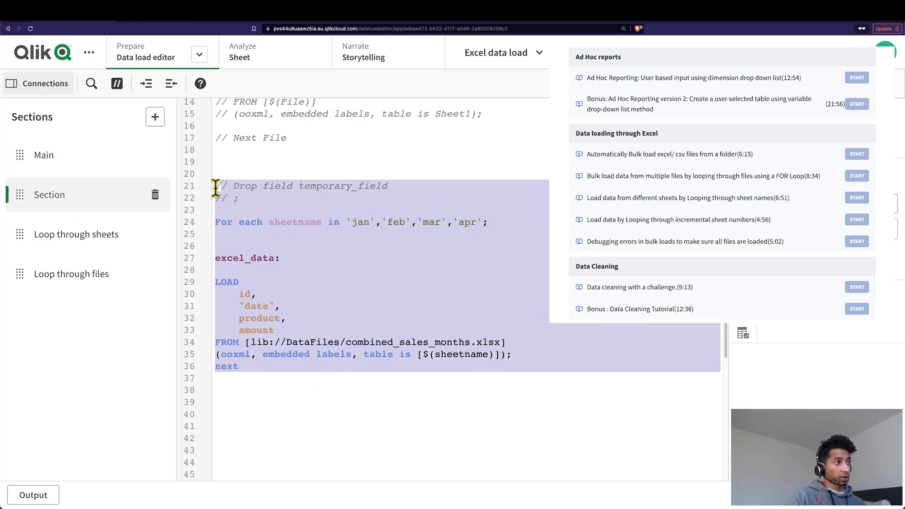